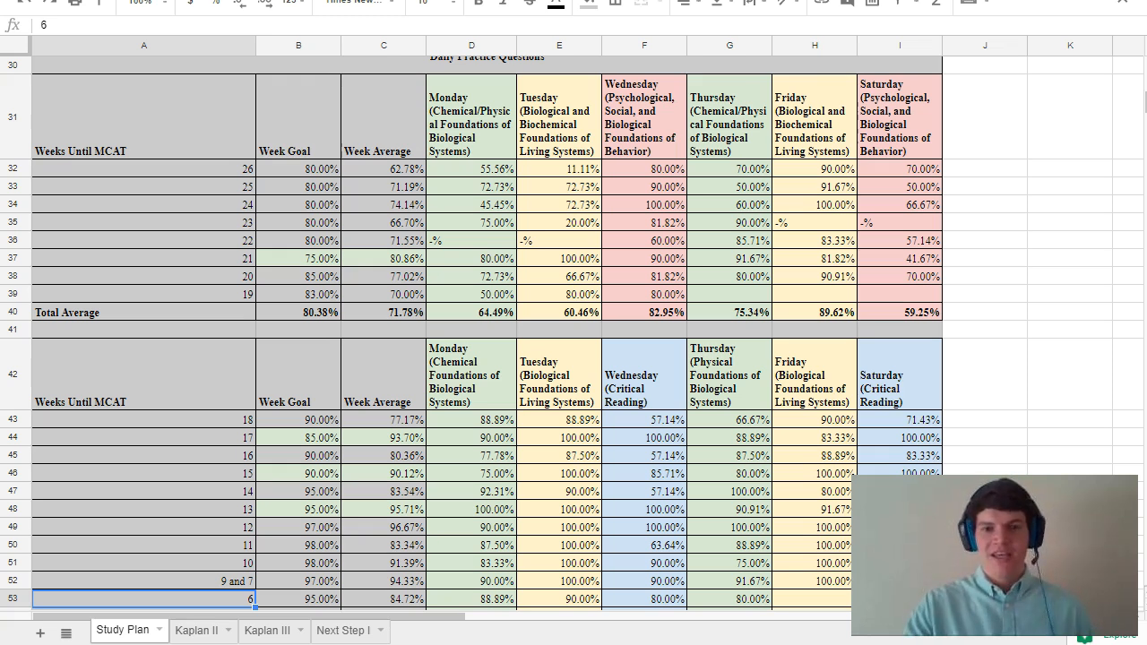
- Inspect weeks 25–26: weeks-until-MCAT values, the Monday 55.56%, Wednesday and Friday fractions, and the week 26 average
left_click(143, 186)
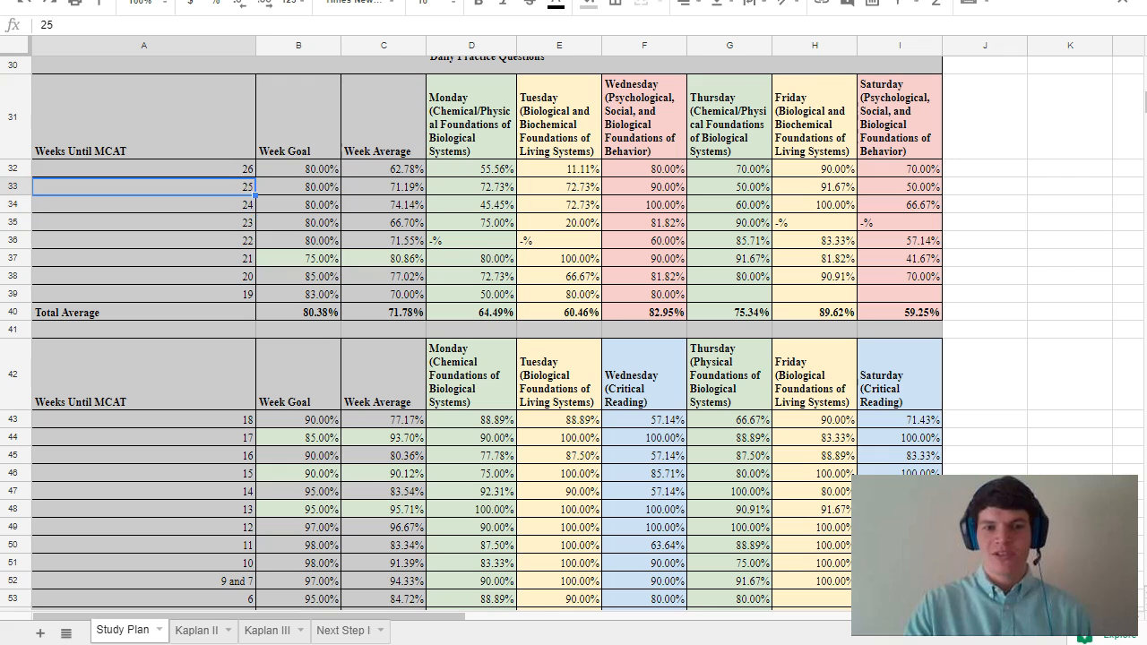
left_click(144, 168)
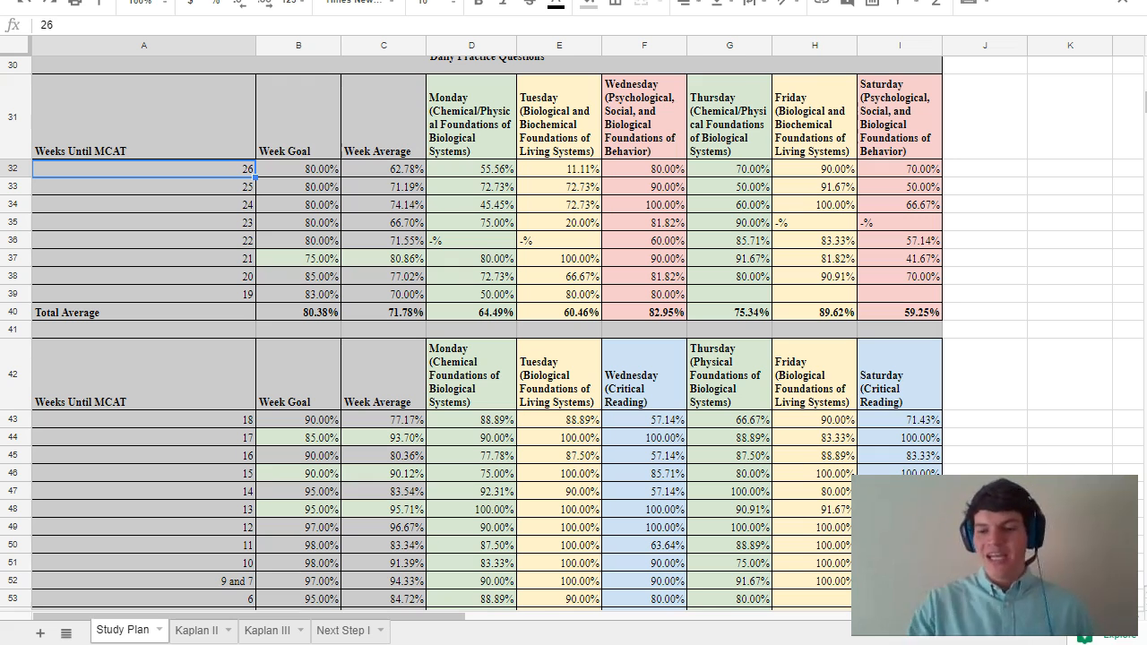
left_click(471, 169)
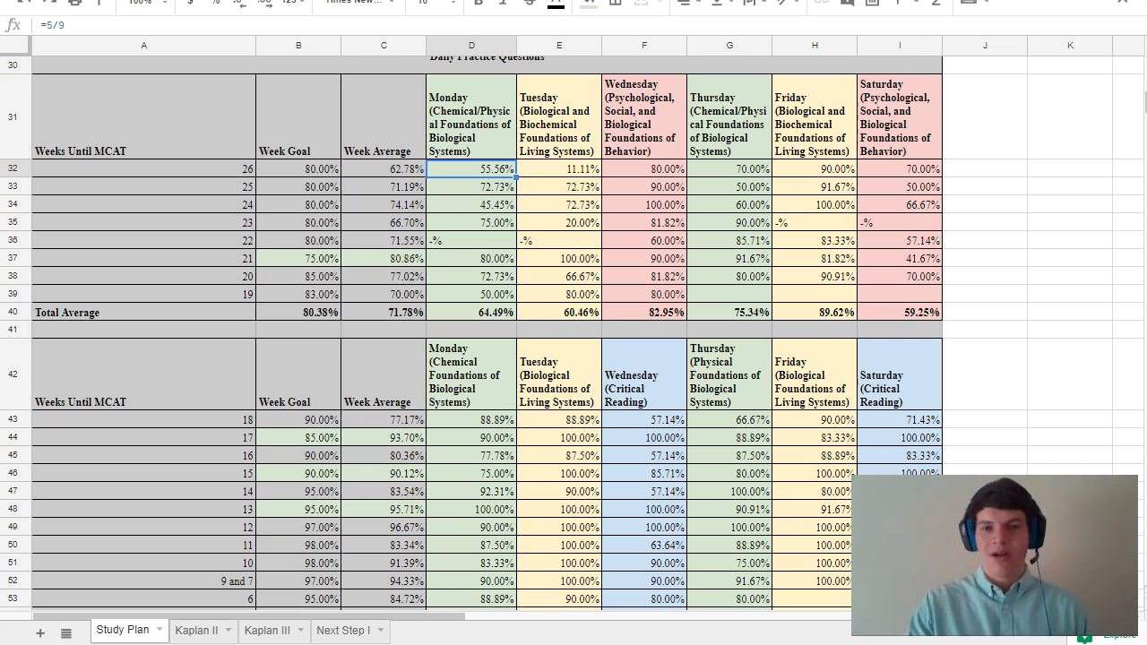
left_click(645, 168)
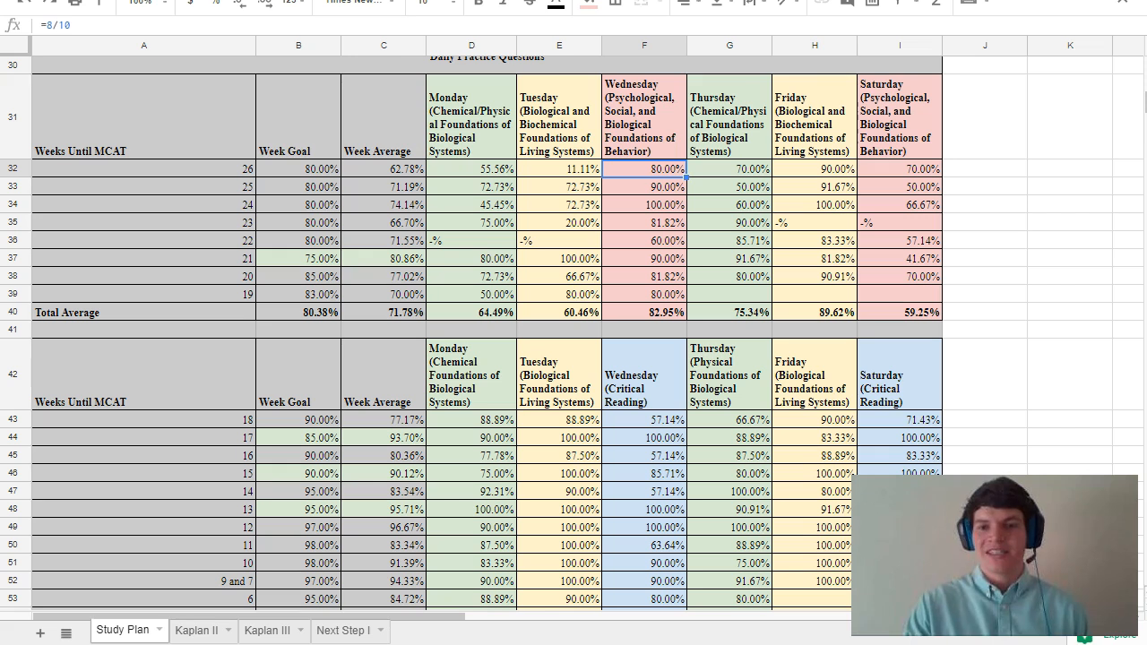
left_click(814, 169)
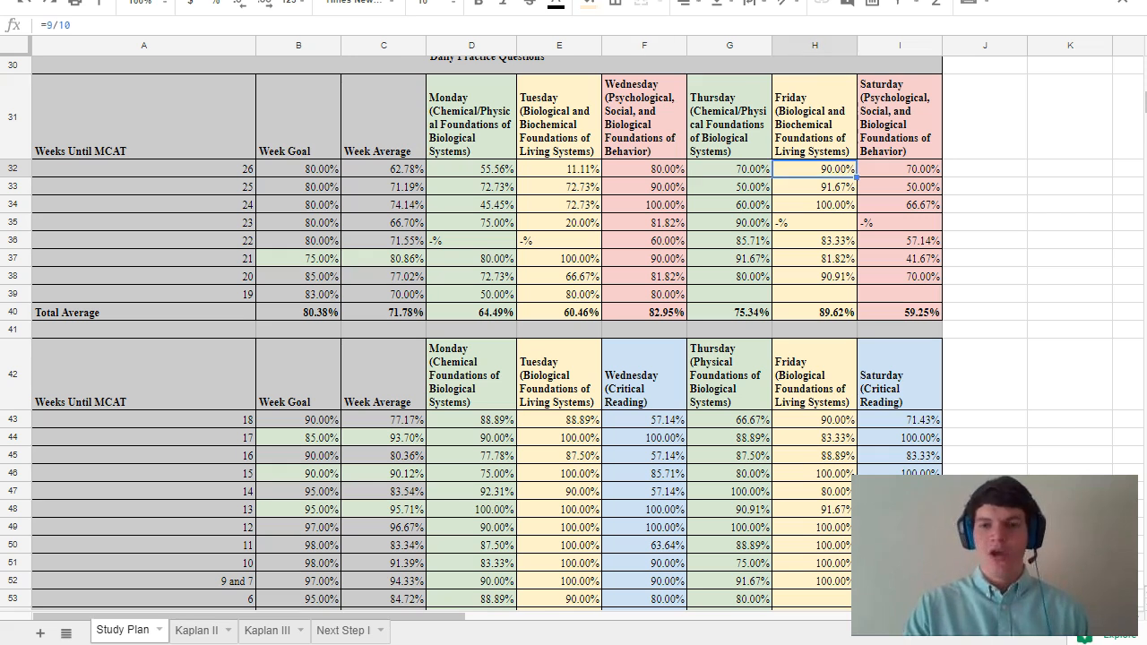
left_click(384, 168)
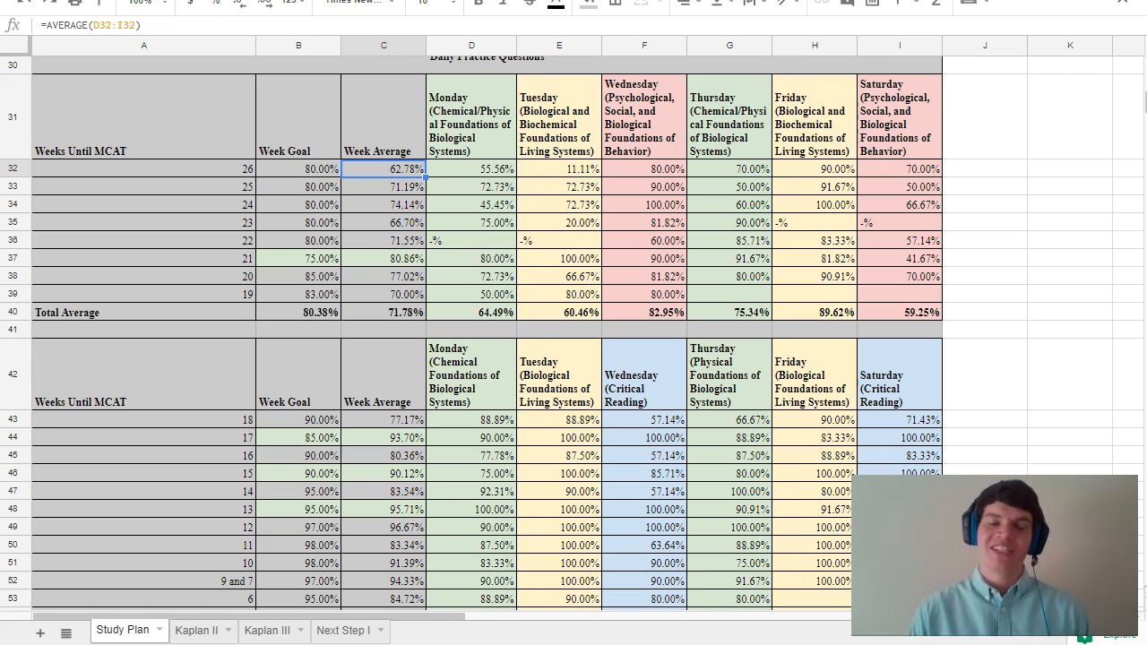
- Recheck the Monday and Wednesday fractions and compare the average formulas for weeks 26, 25, 5 and 3
left_click(471, 168)
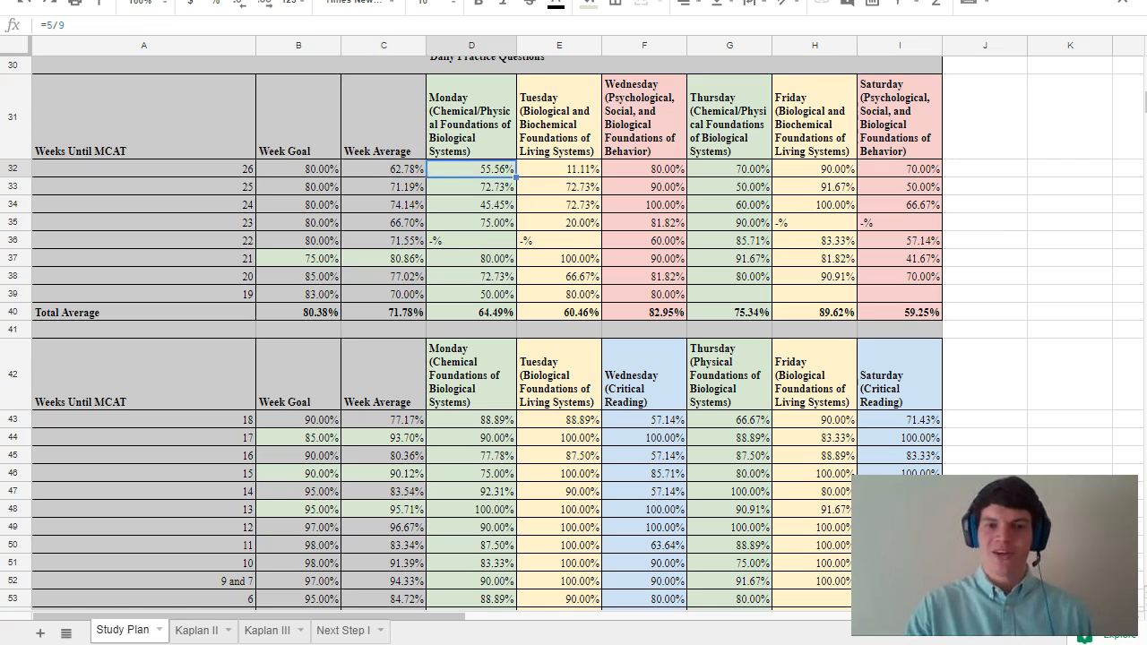
left_click(644, 169)
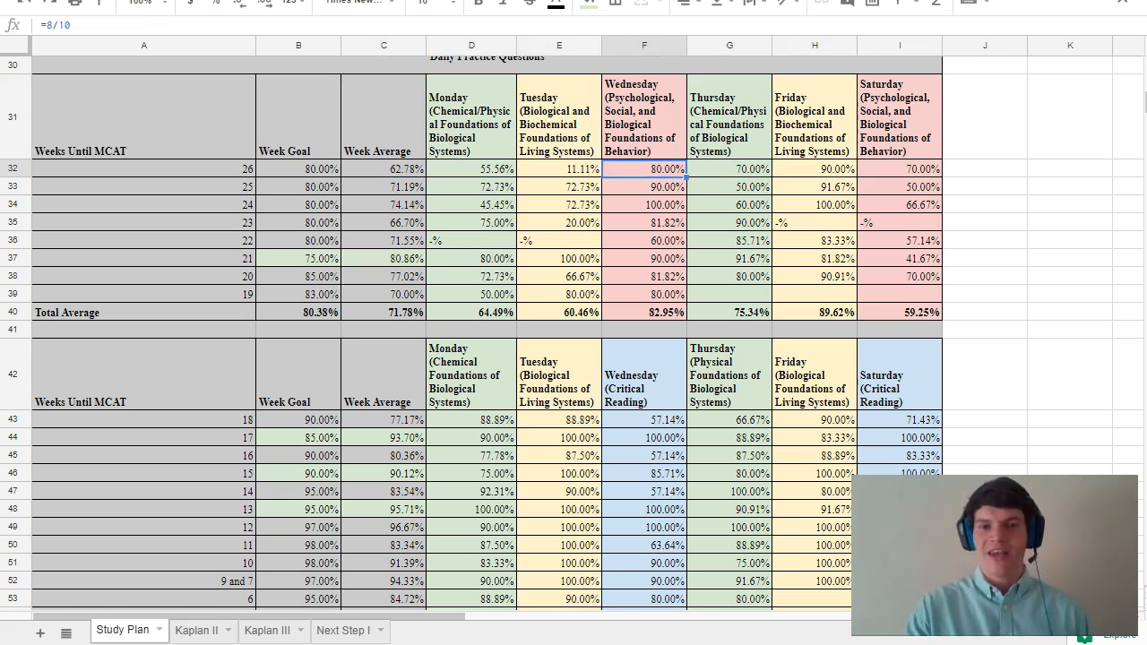
left_click(472, 222)
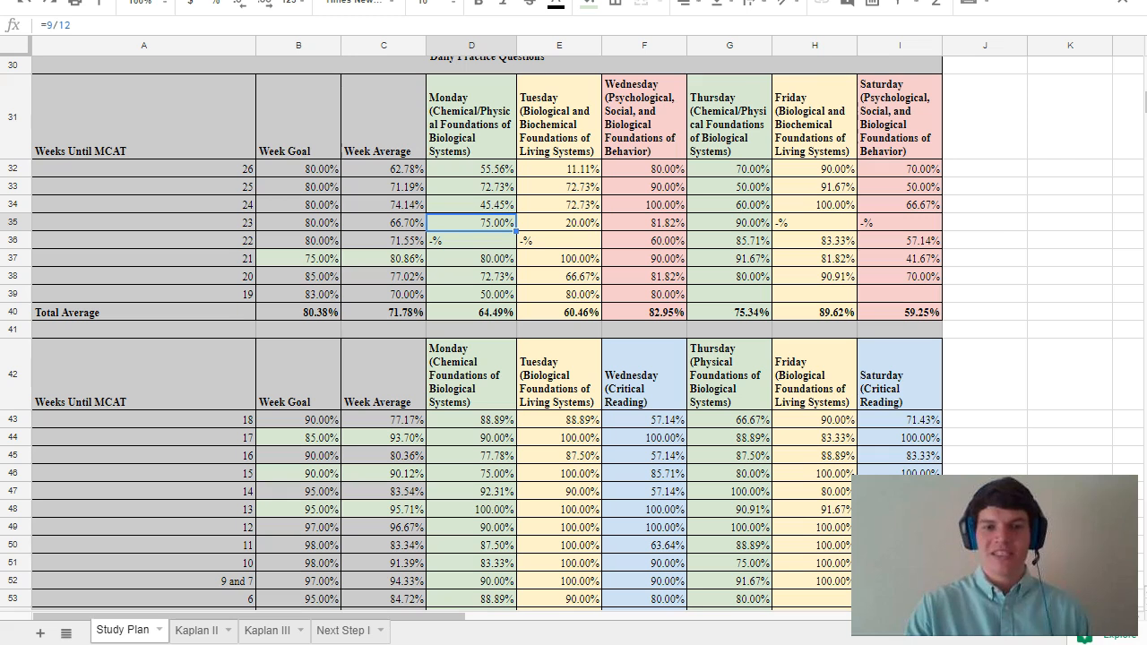
left_click(384, 186)
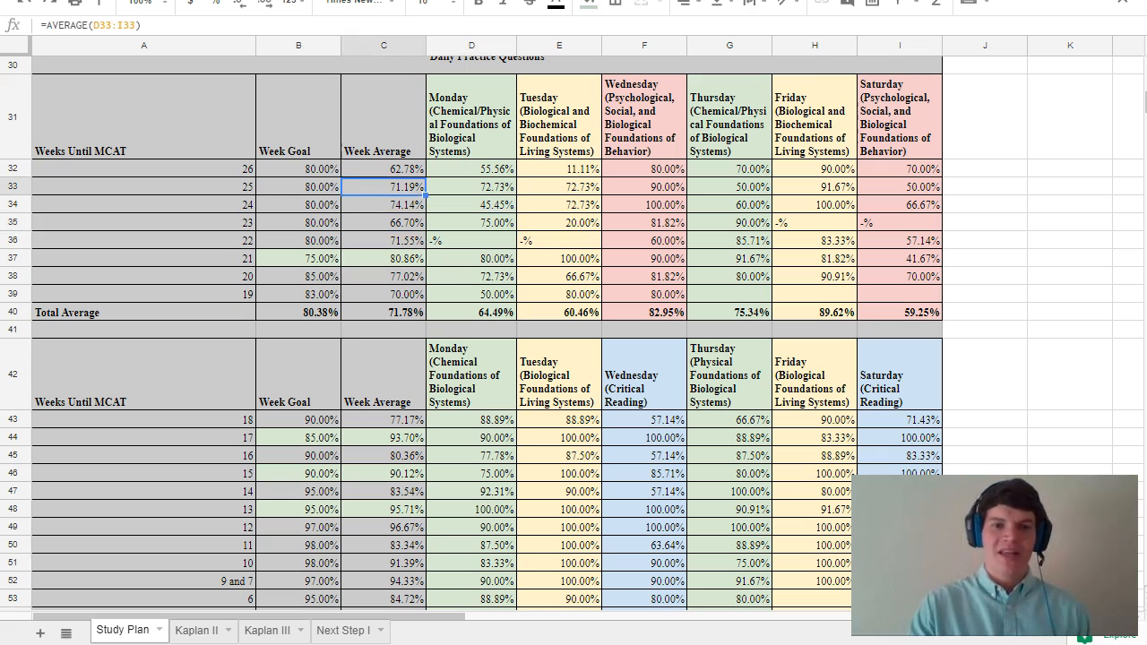
left_click(383, 168)
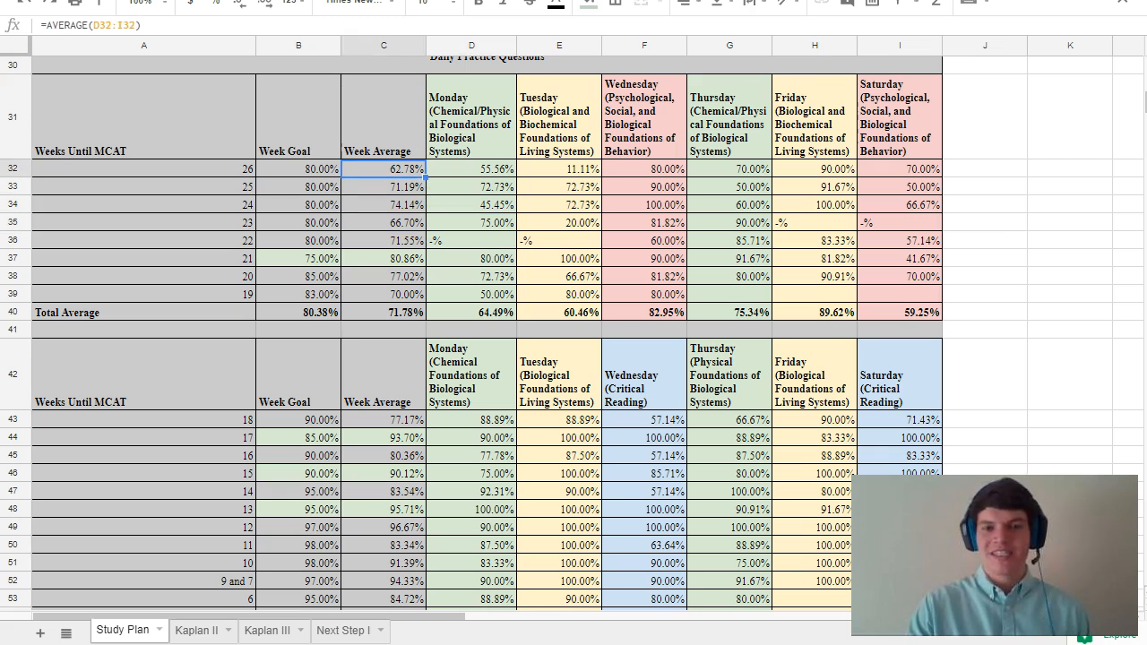
left_click(383, 375)
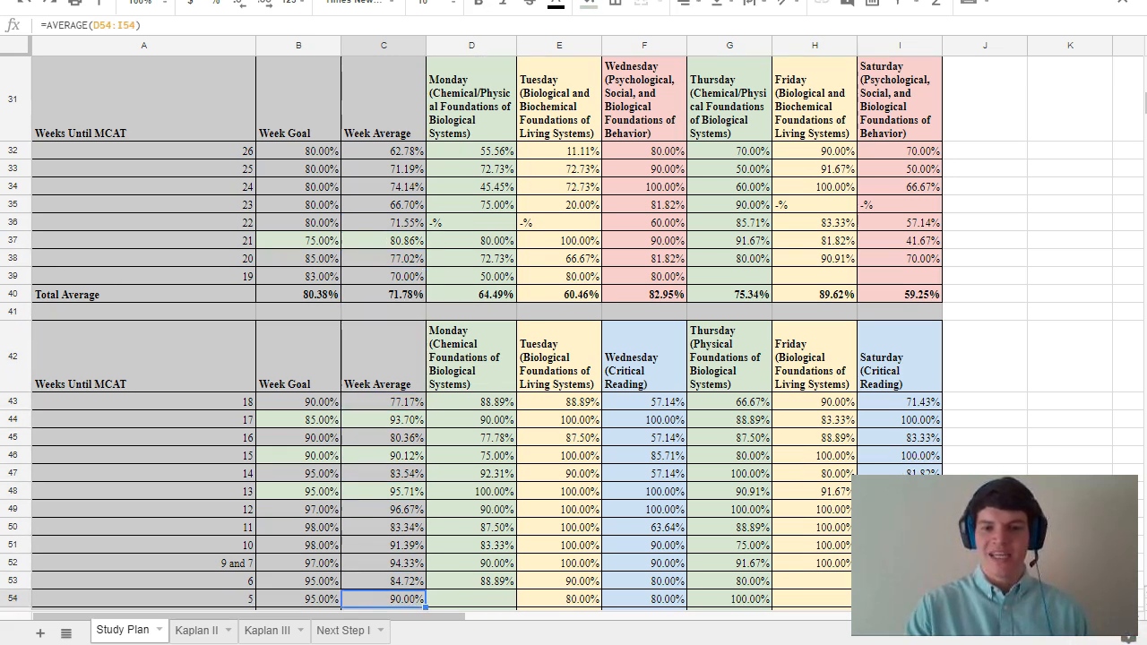
scroll("down", 3)
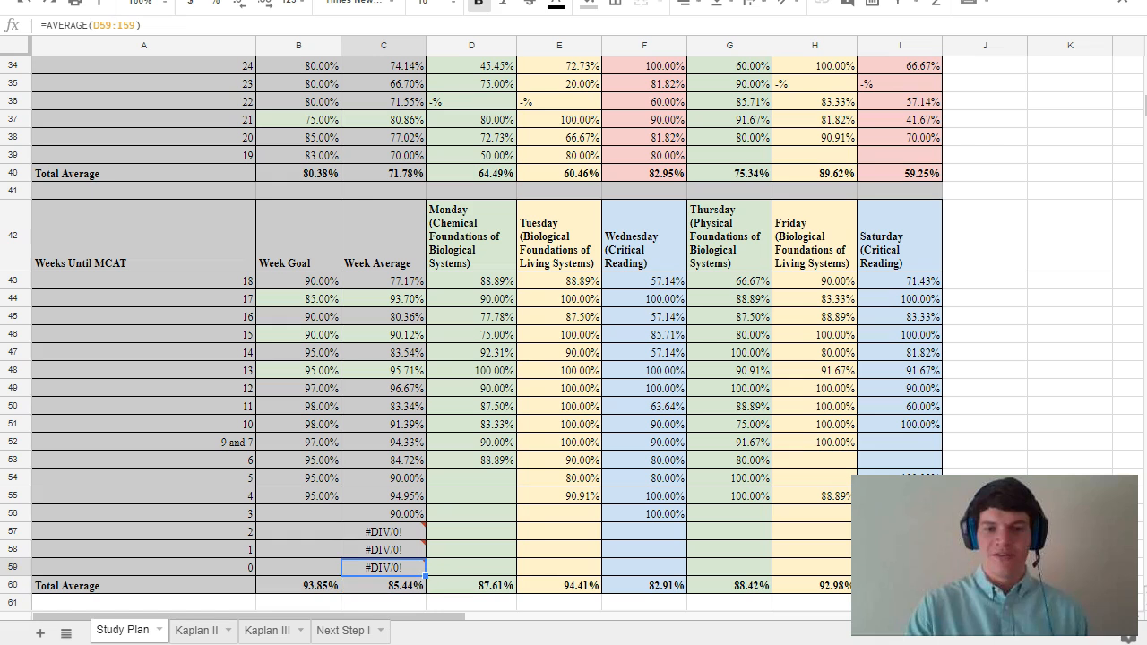
left_click(383, 512)
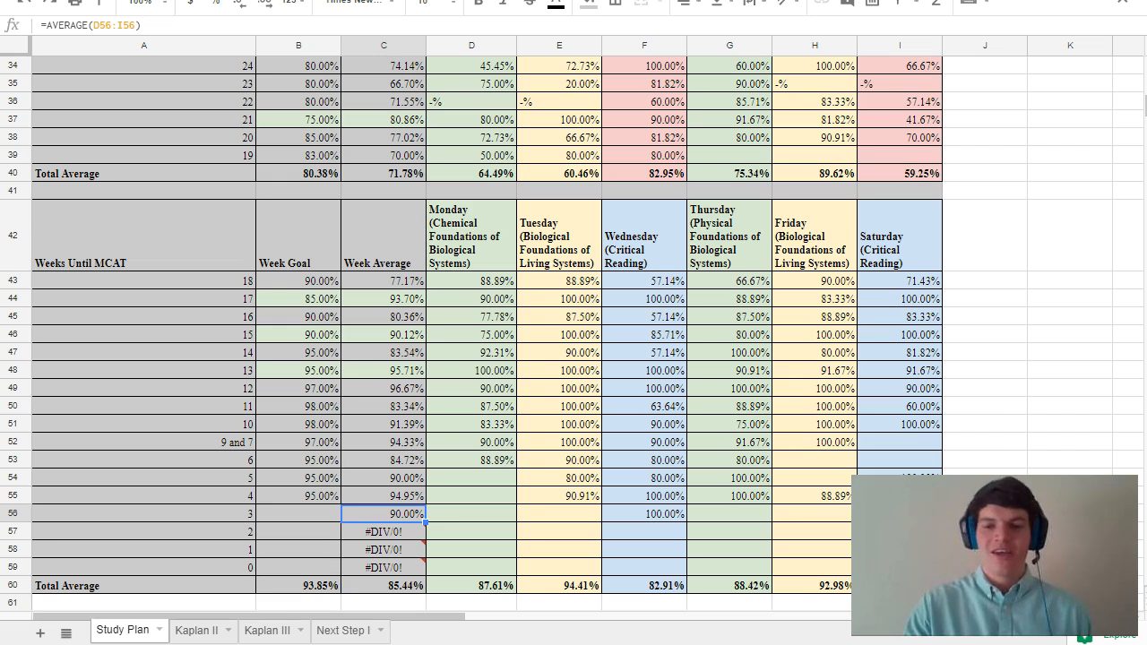
- Enter chapter 4 in the Biochemistry row of the Kaplan review, raising its progress to 33.33%
scroll("down", 3)
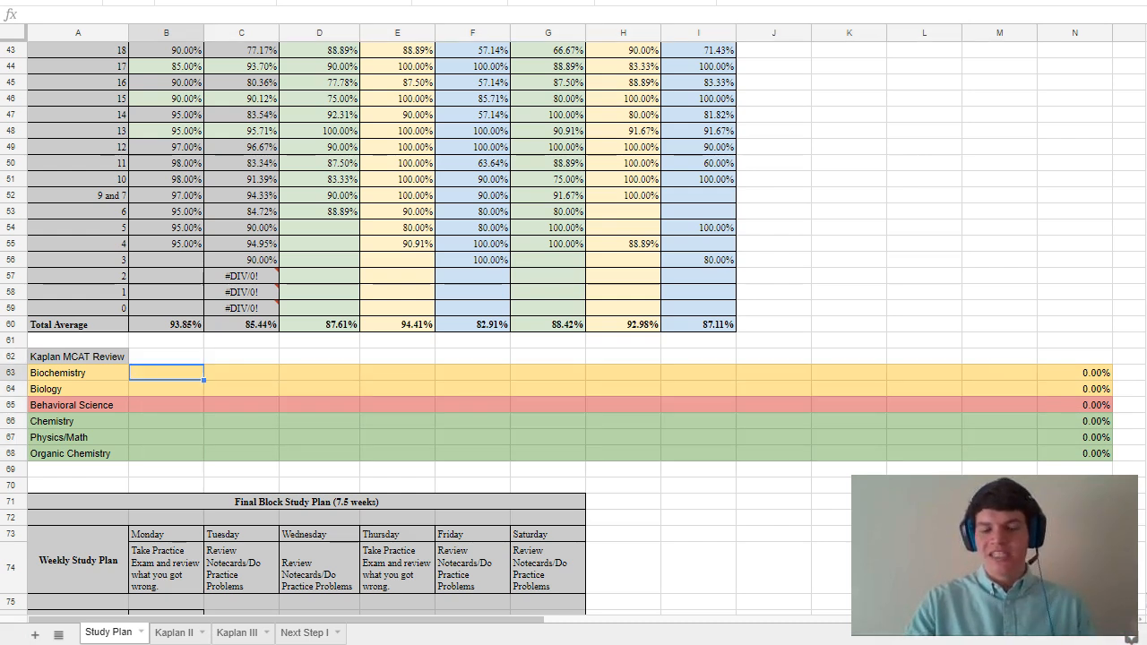
type("4")
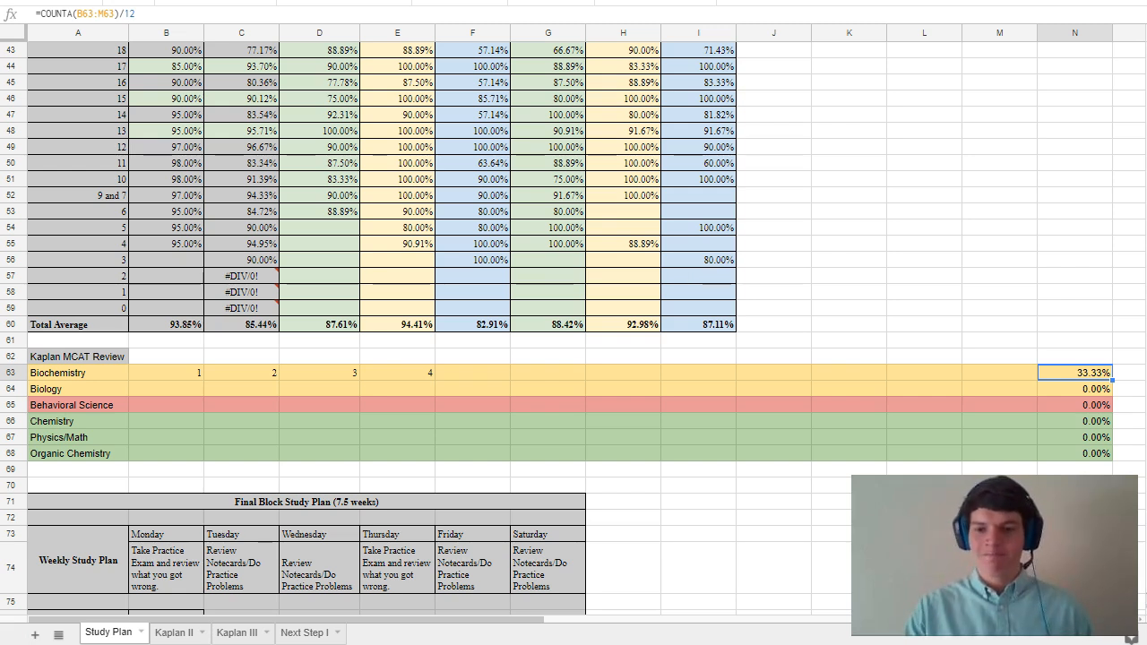
scroll("down", 3)
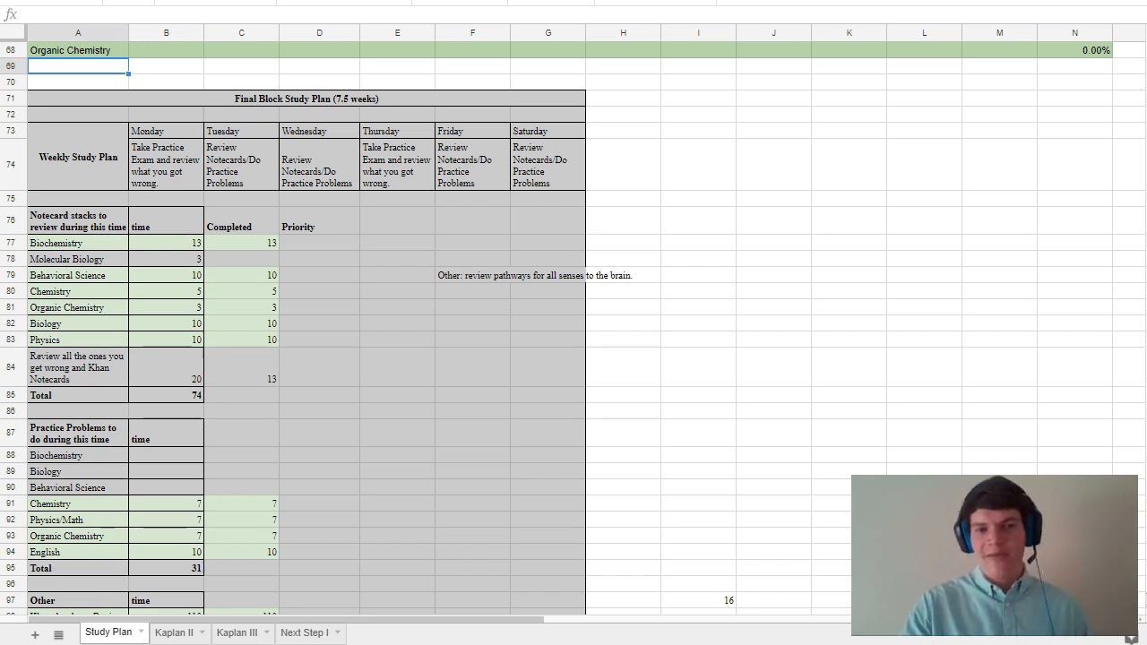
left_click(165, 165)
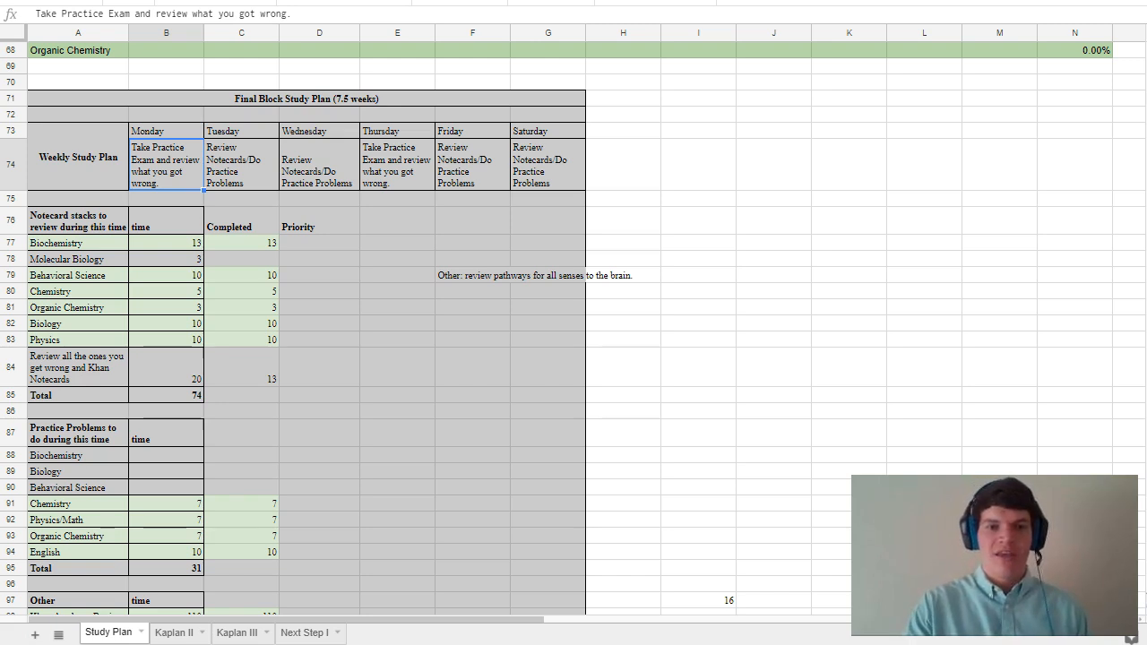
left_click(398, 164)
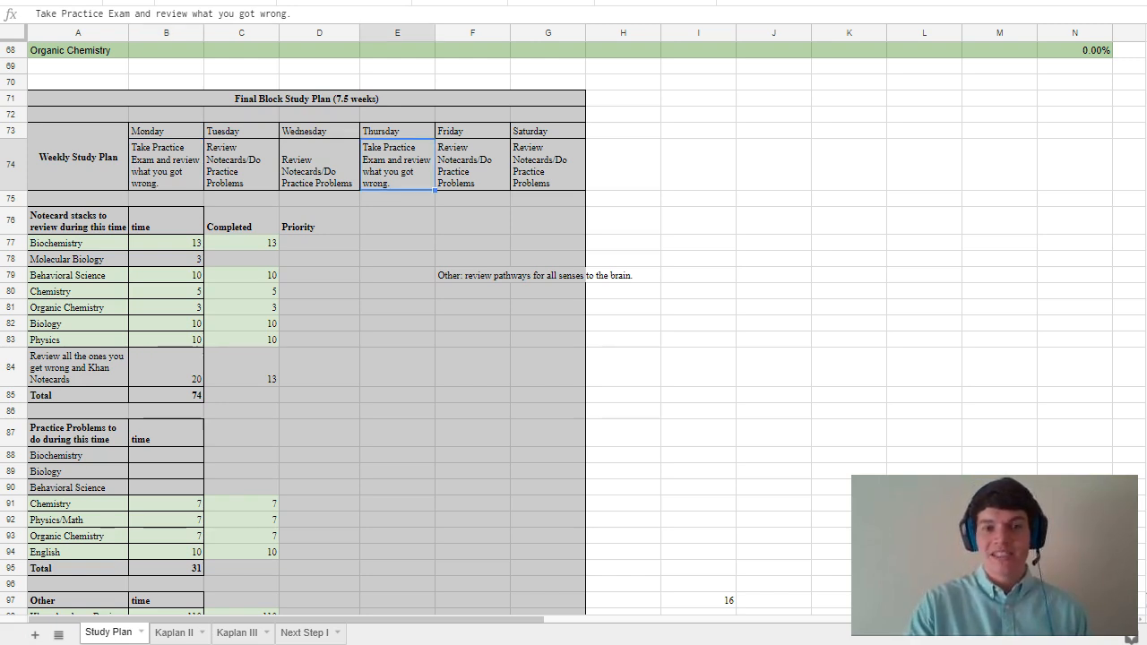
left_click(319, 165)
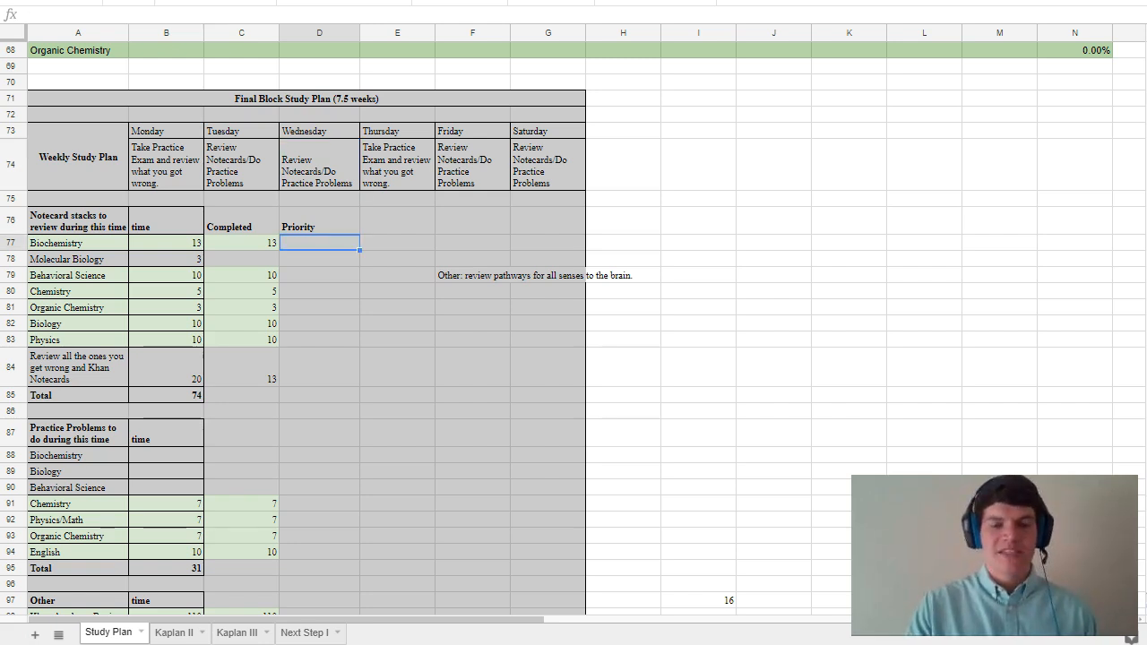
left_click(165, 275)
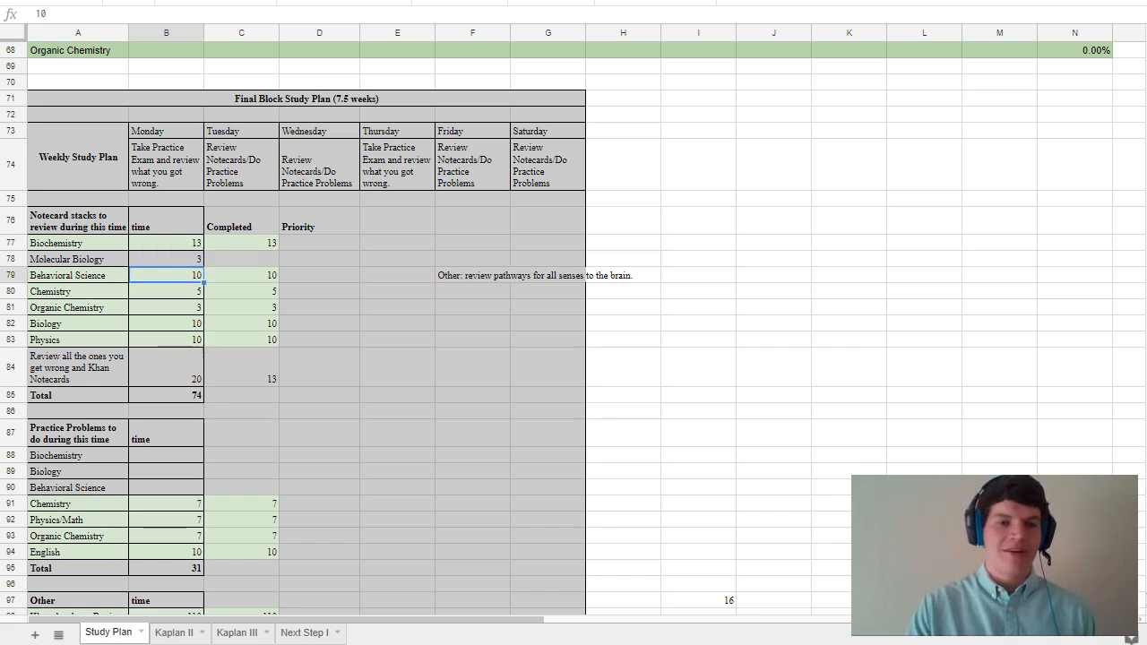
left_click(165, 340)
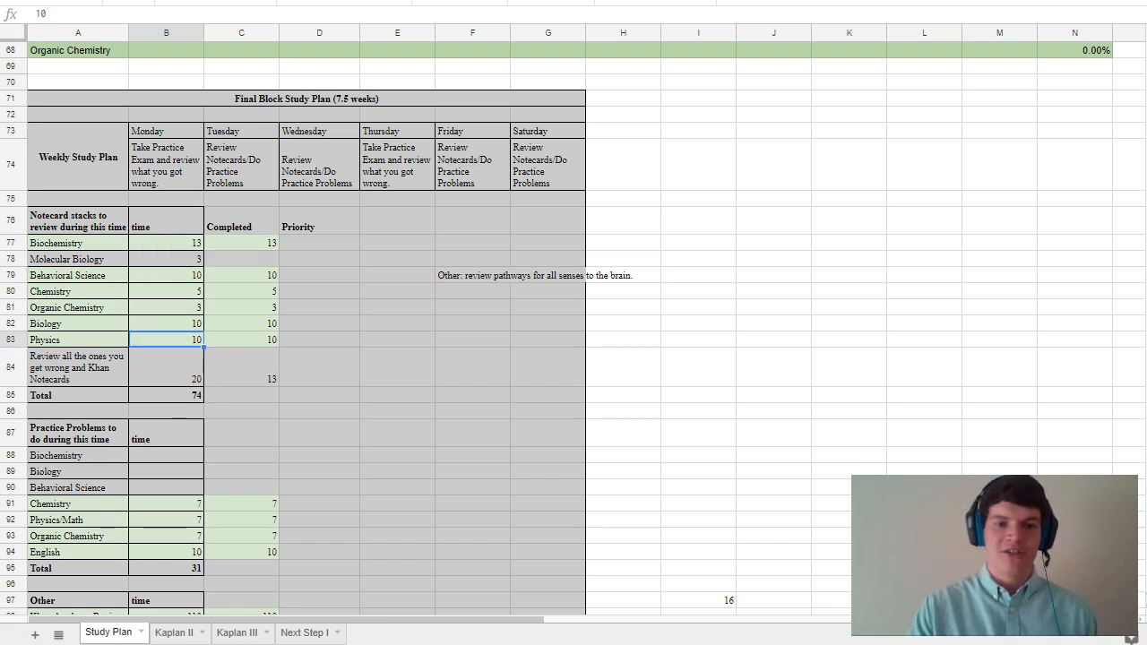
left_click(165, 394)
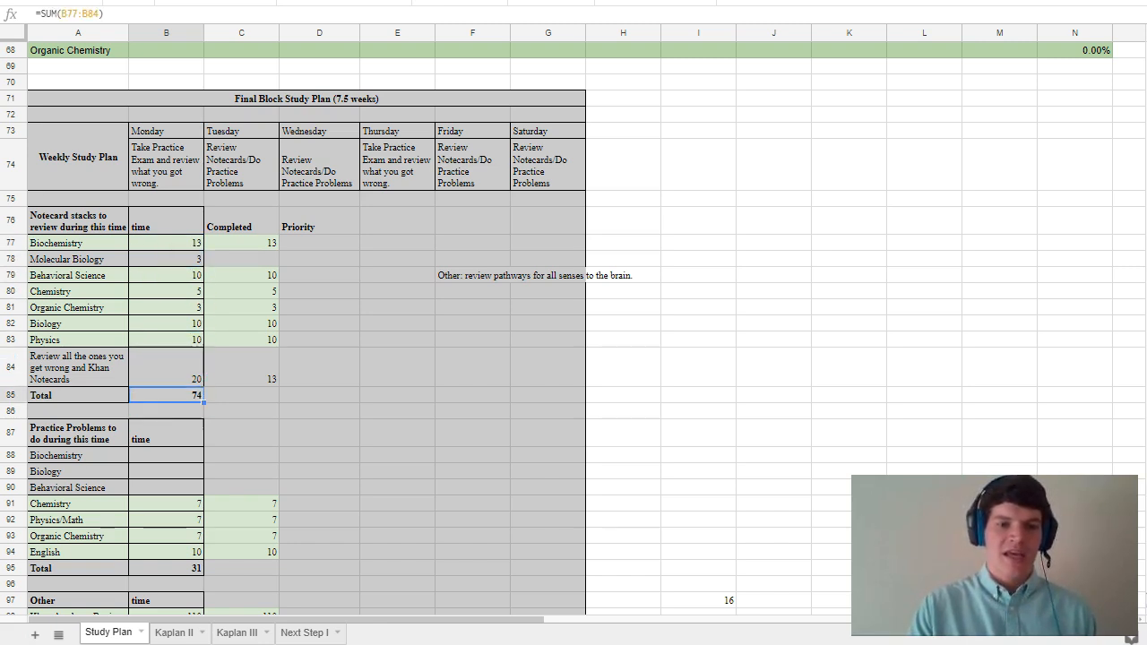
left_click(165, 552)
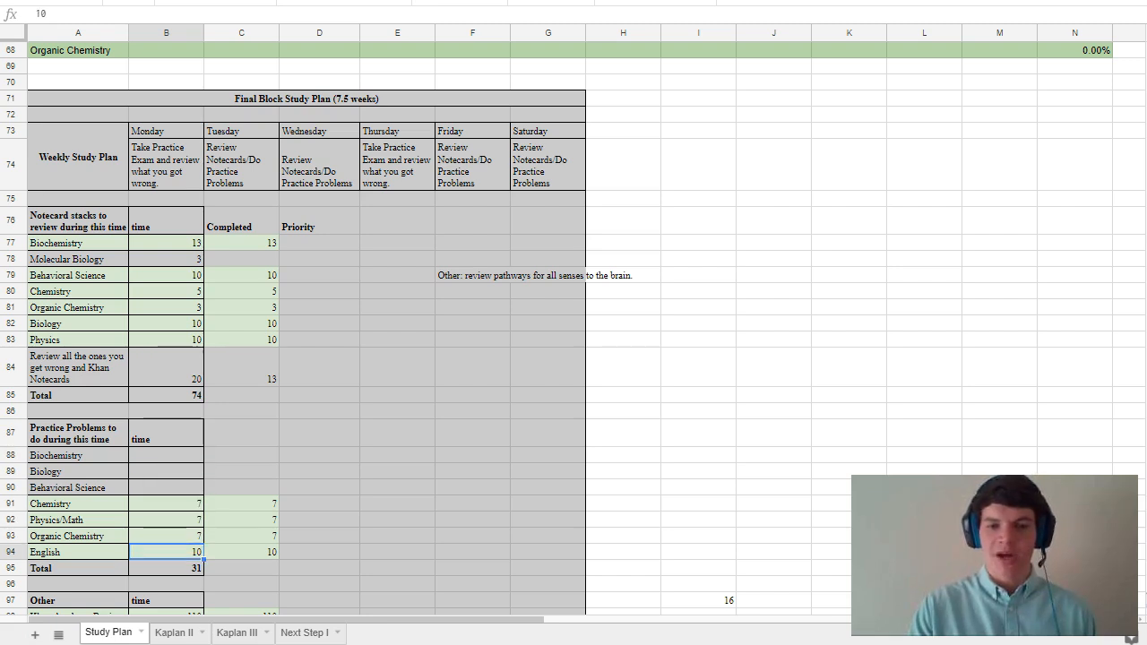
left_click(165, 472)
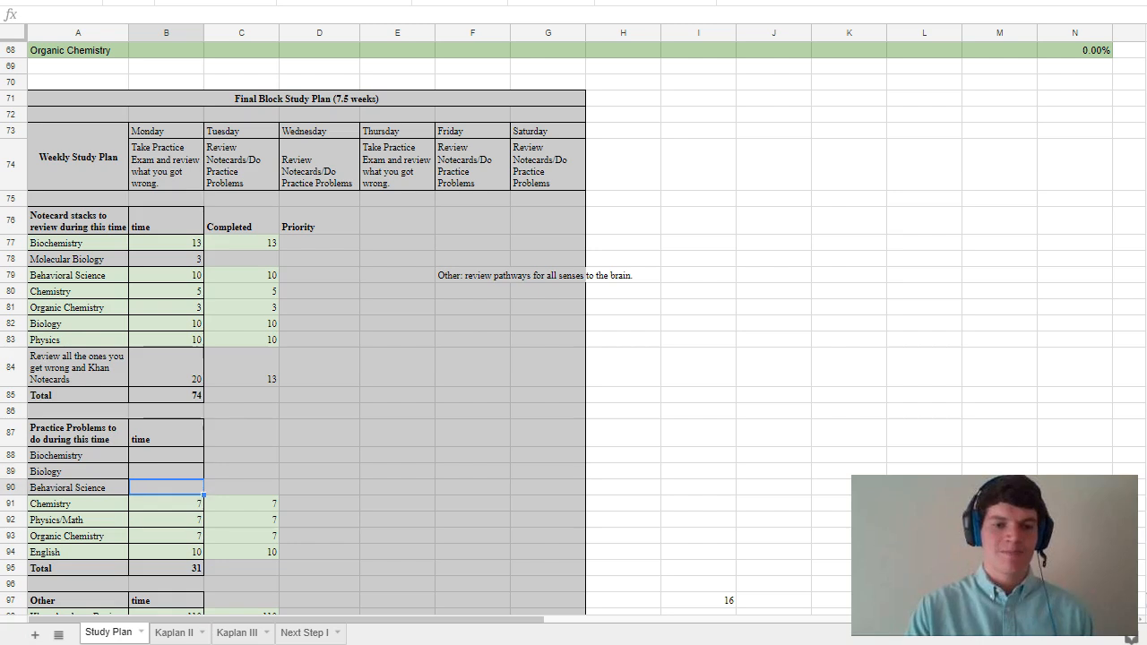
scroll("down", 3)
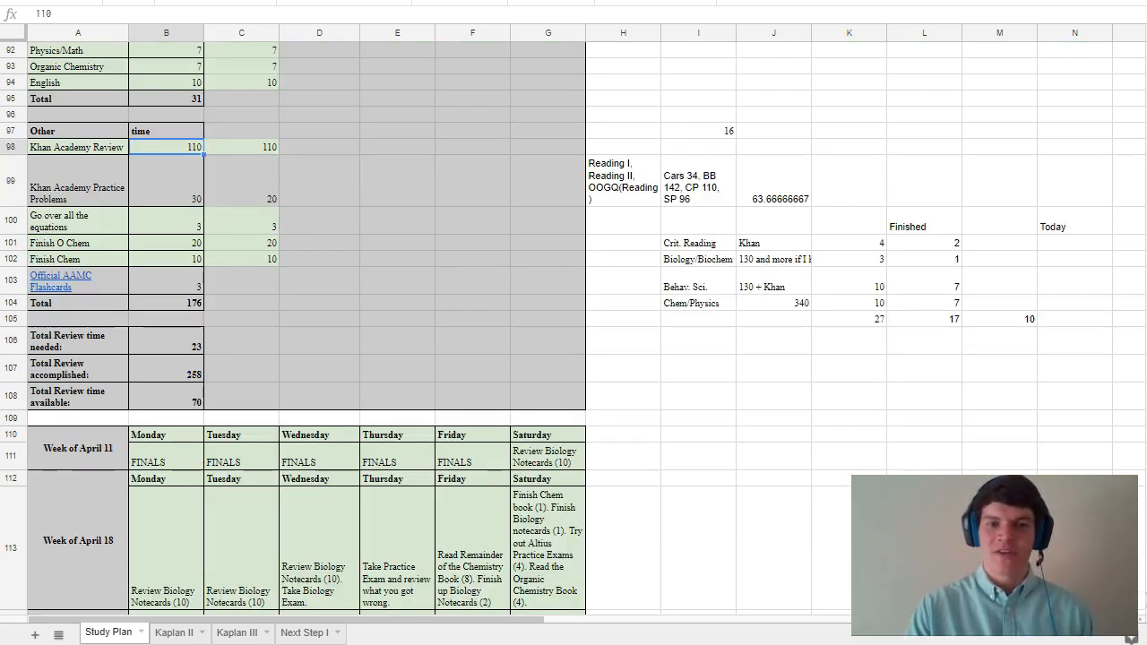
left_click(165, 279)
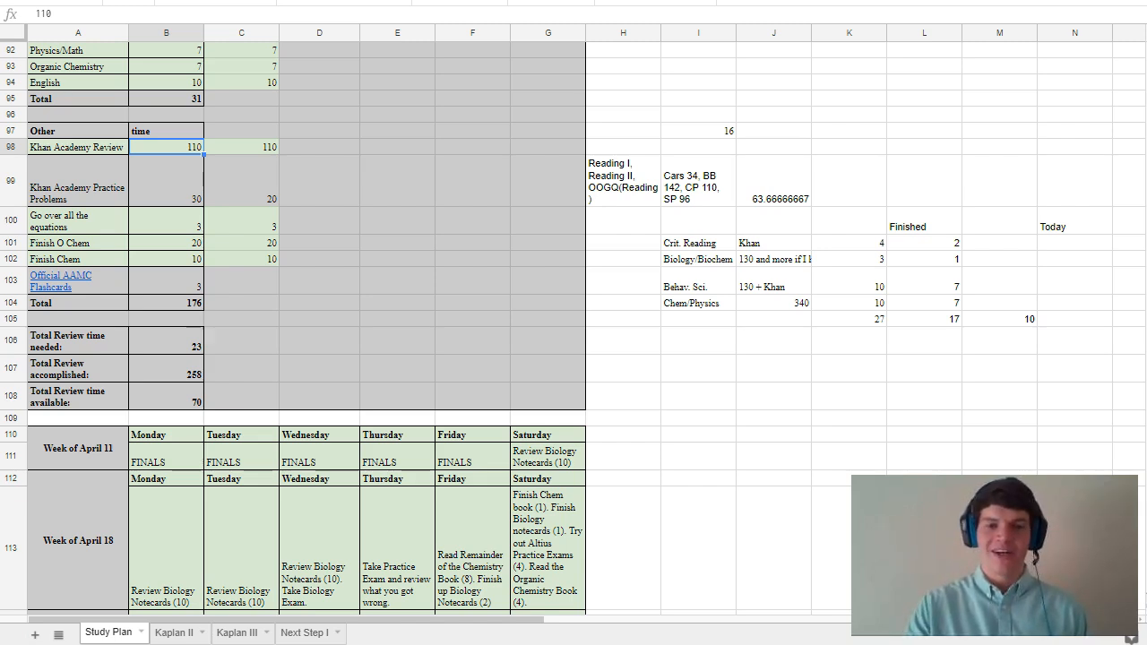
scroll("down", 3)
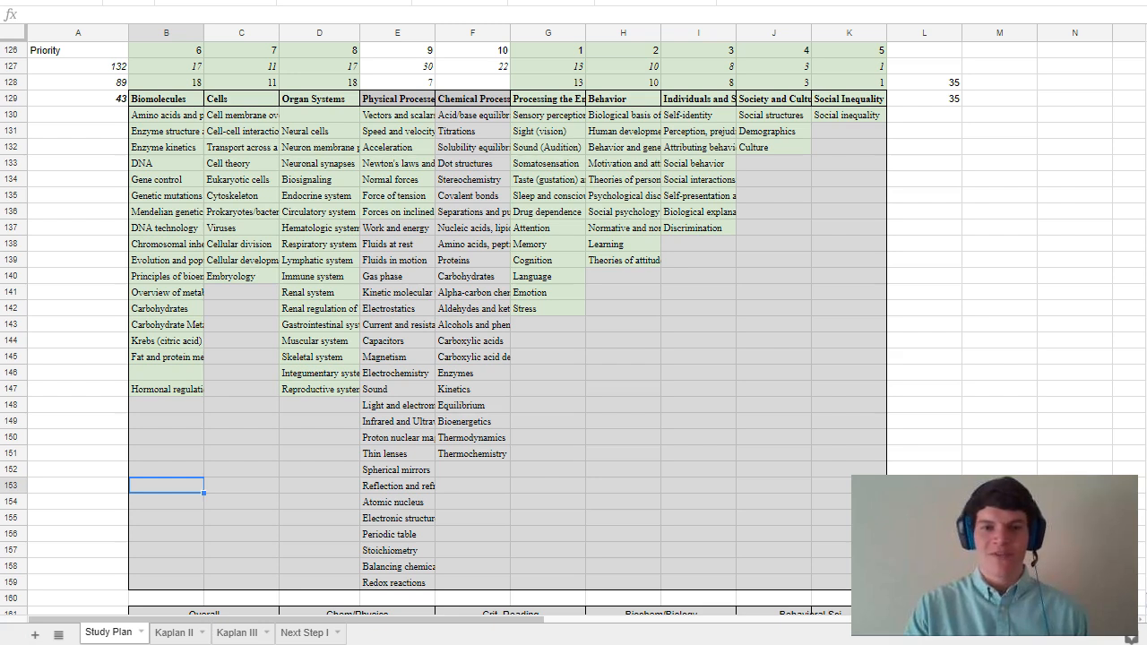
scroll("down", 3)
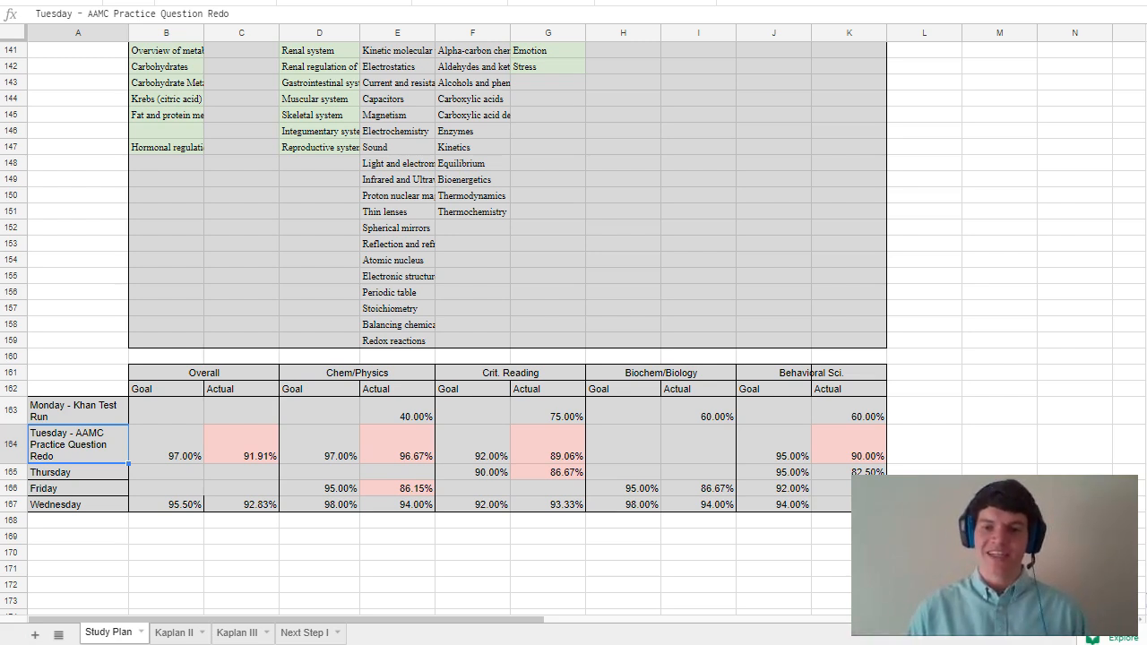
scroll("up", 3)
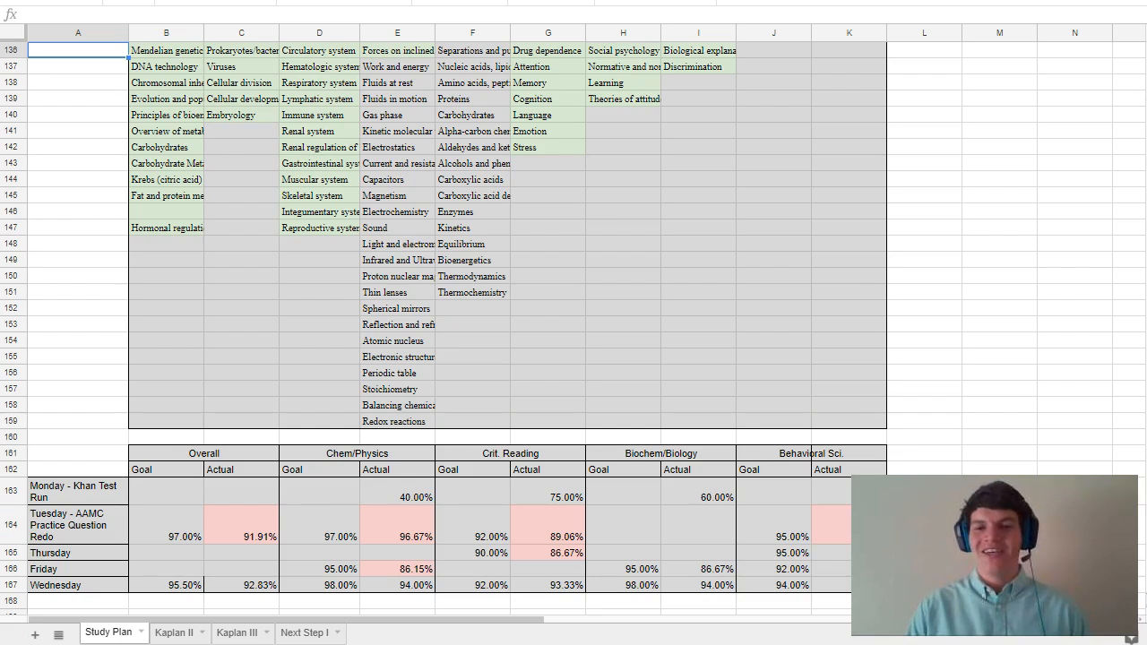